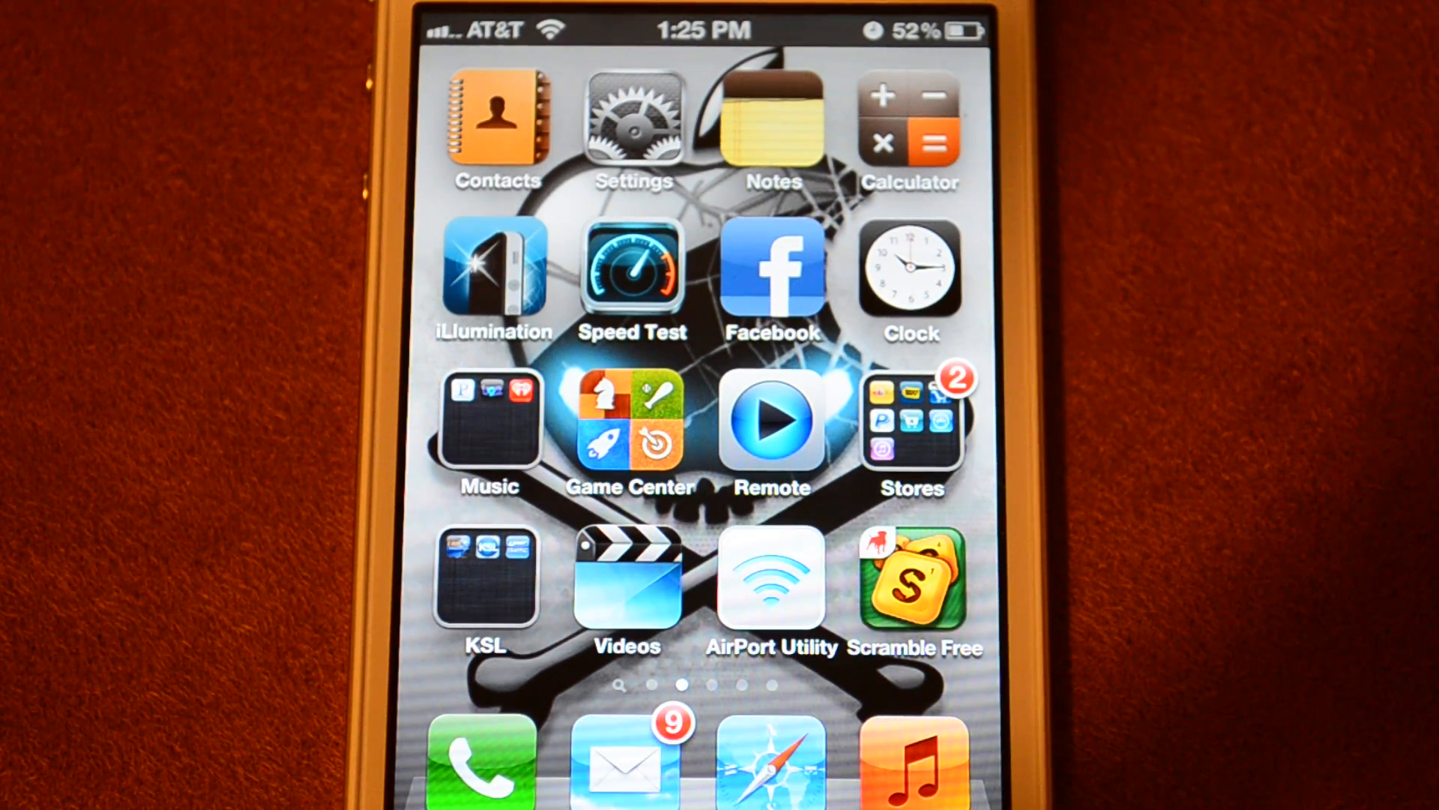
Choose iCloud under Add Account in Settings' Mail, Contacts, Calendars to reach the sign-in form
{"action": "left_click", "coordinate": [633, 124]}
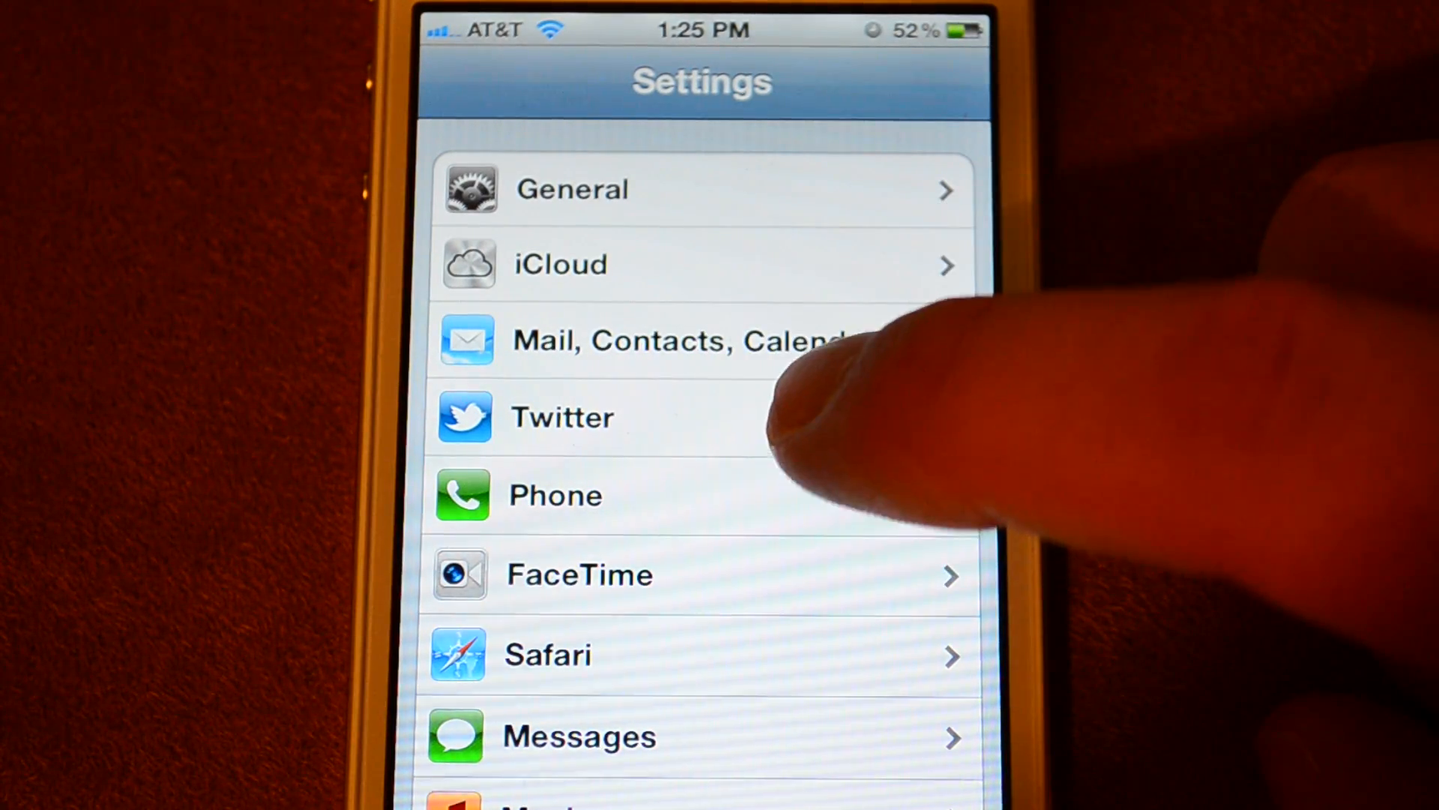
{"action": "left_click", "coordinate": [642, 340]}
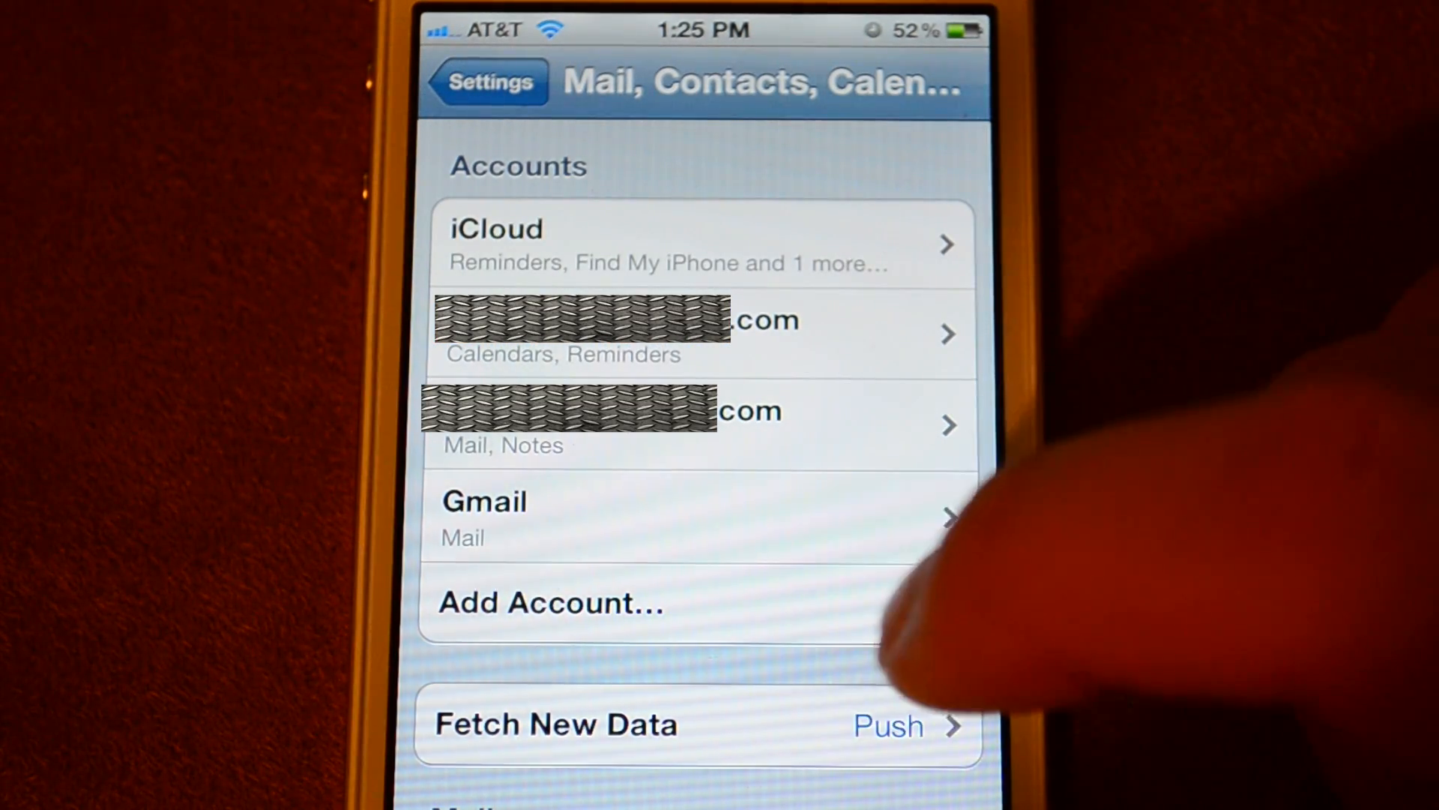
{"action": "left_click", "coordinate": [551, 603]}
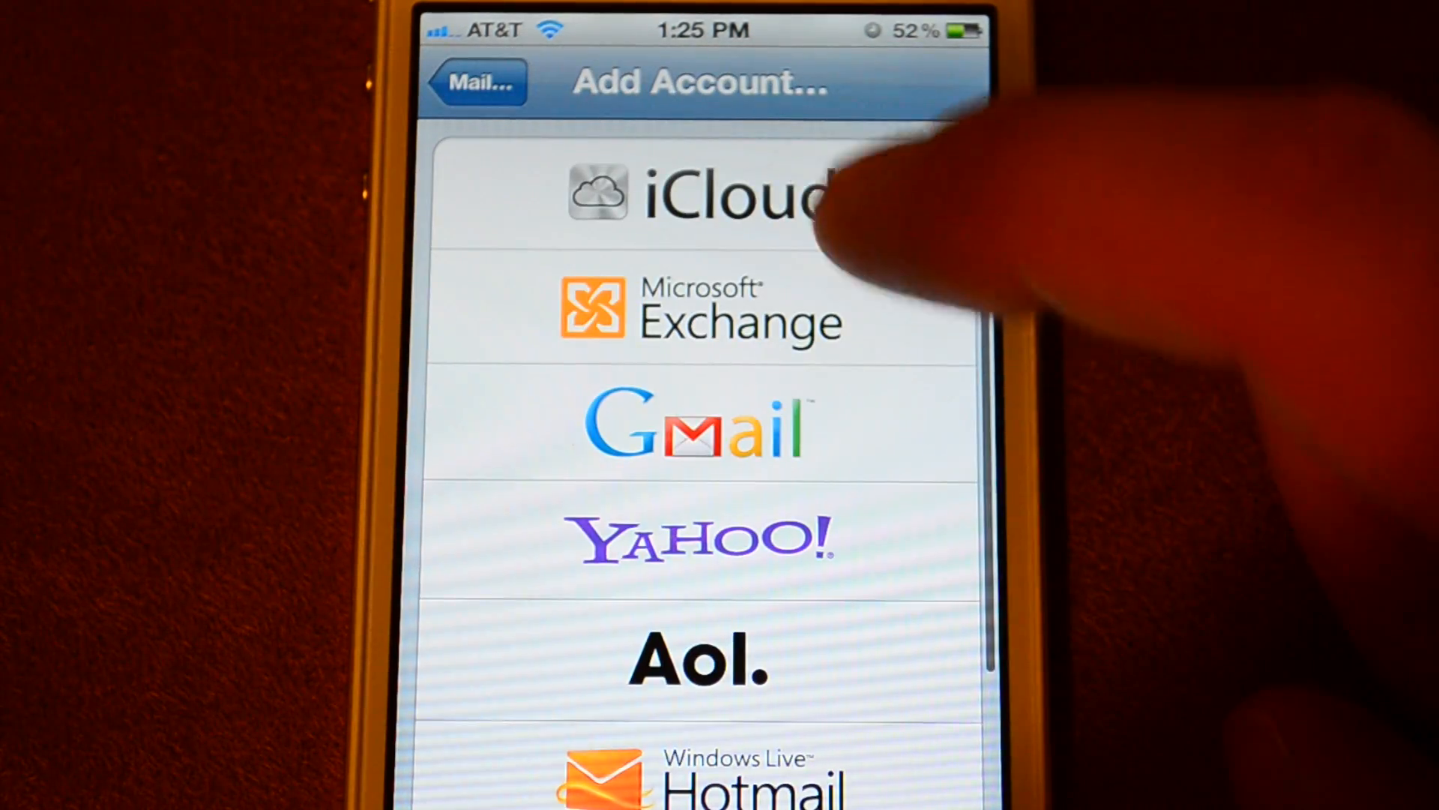
{"action": "left_click", "coordinate": [698, 193]}
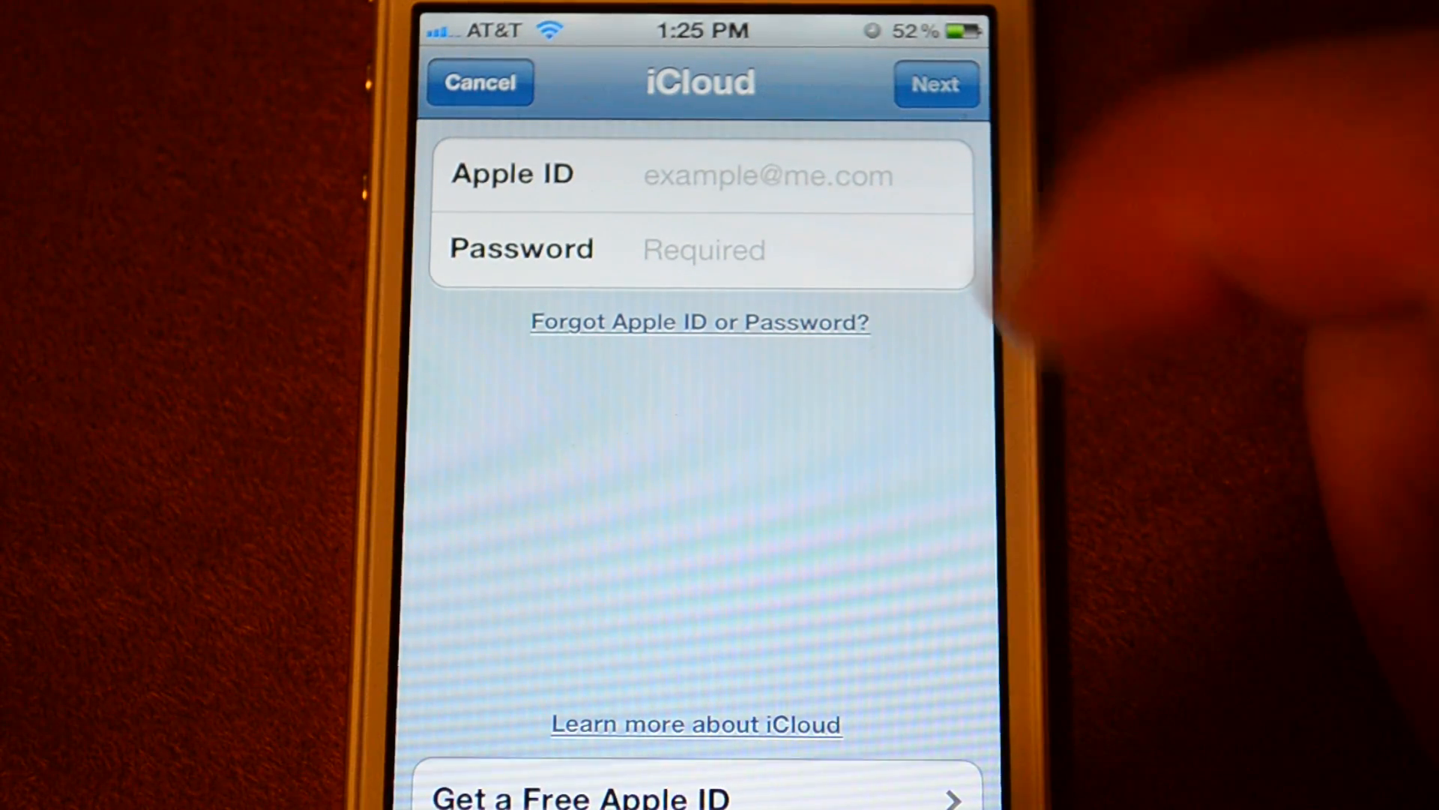
Cancel the iCloud sign-in and return to the Mail, Contacts, Calendars account list
{"action": "left_click", "coordinate": [478, 82]}
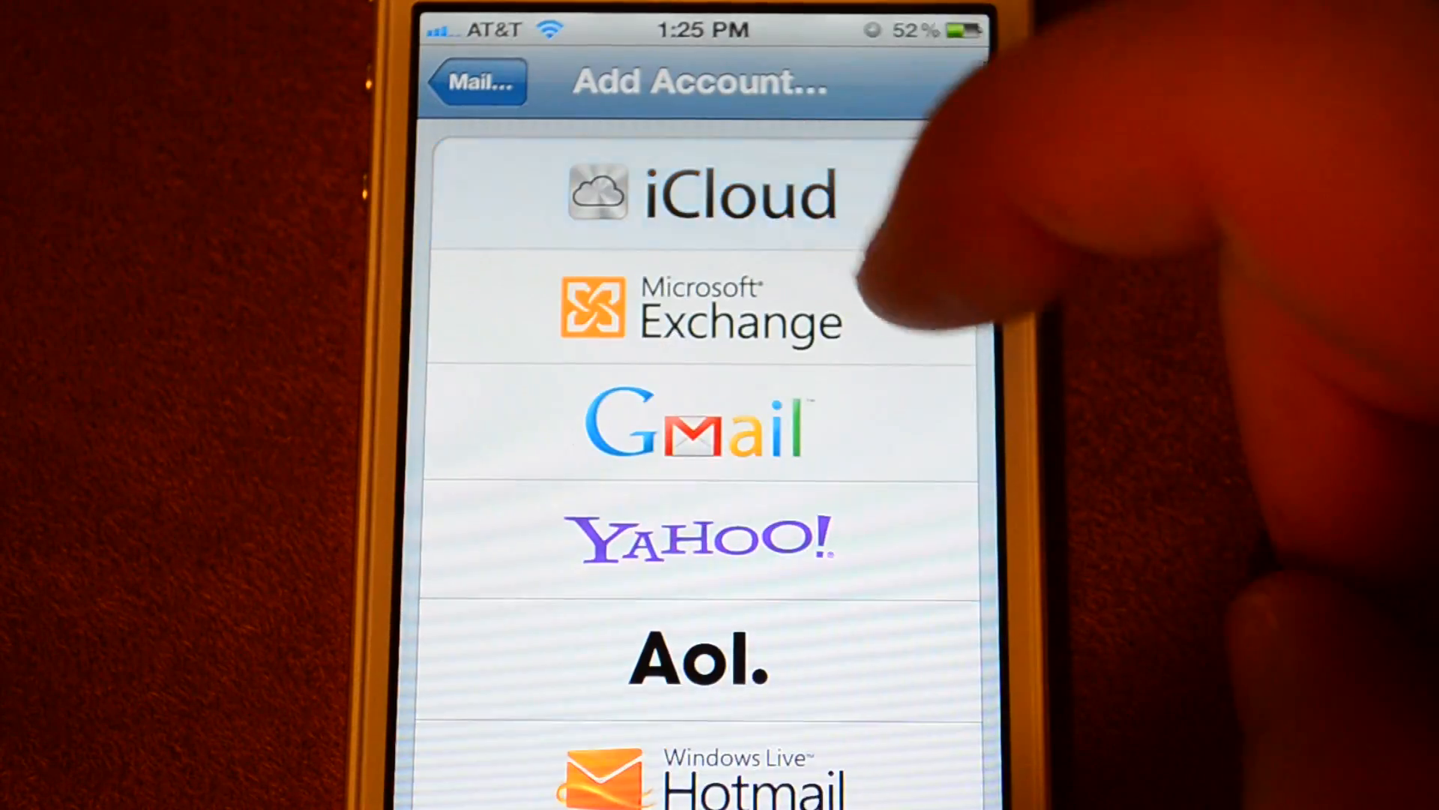
{"action": "left_click", "coordinate": [475, 82]}
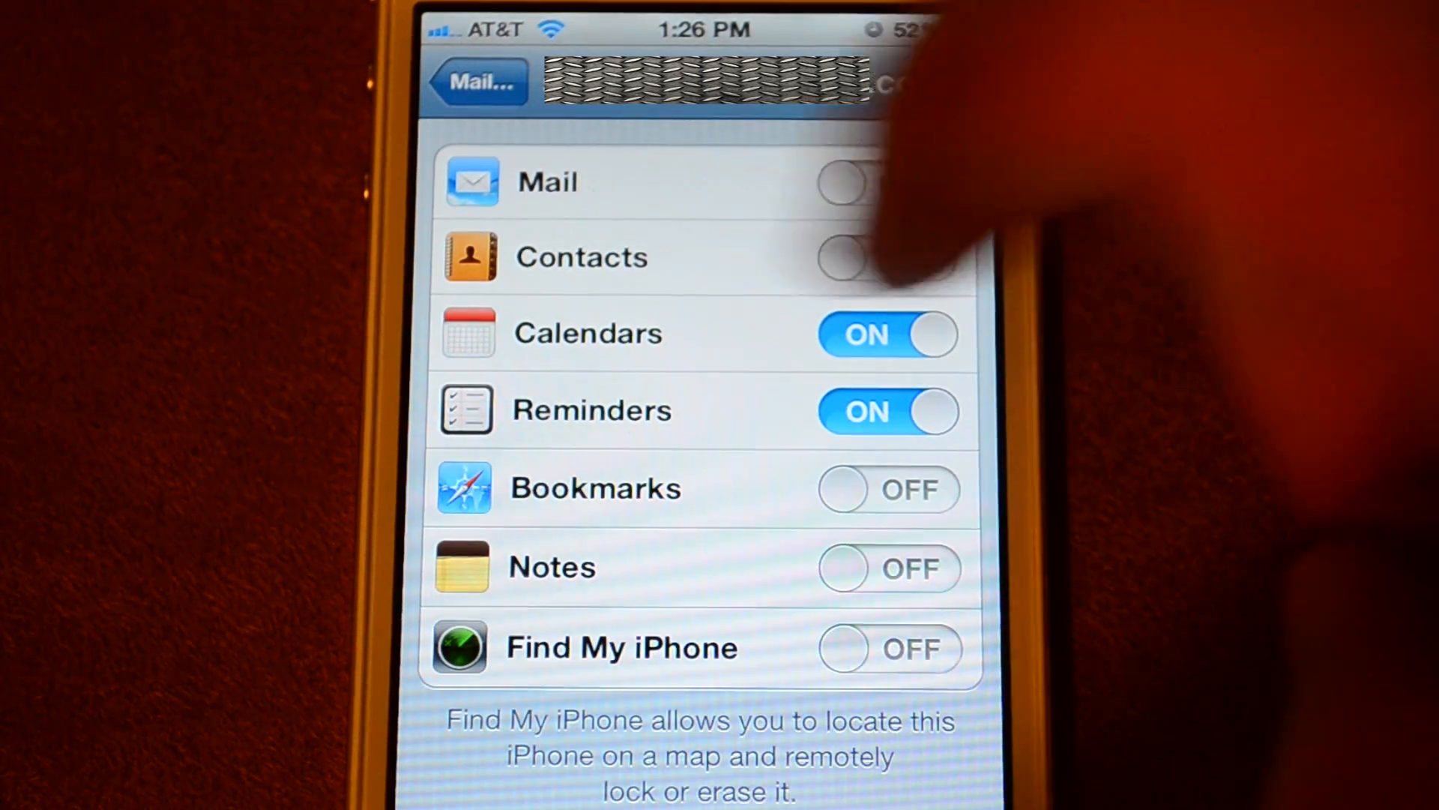
Leave the shared account's sync settings and pick iCloud as the new account type
{"action": "left_click", "coordinate": [478, 82]}
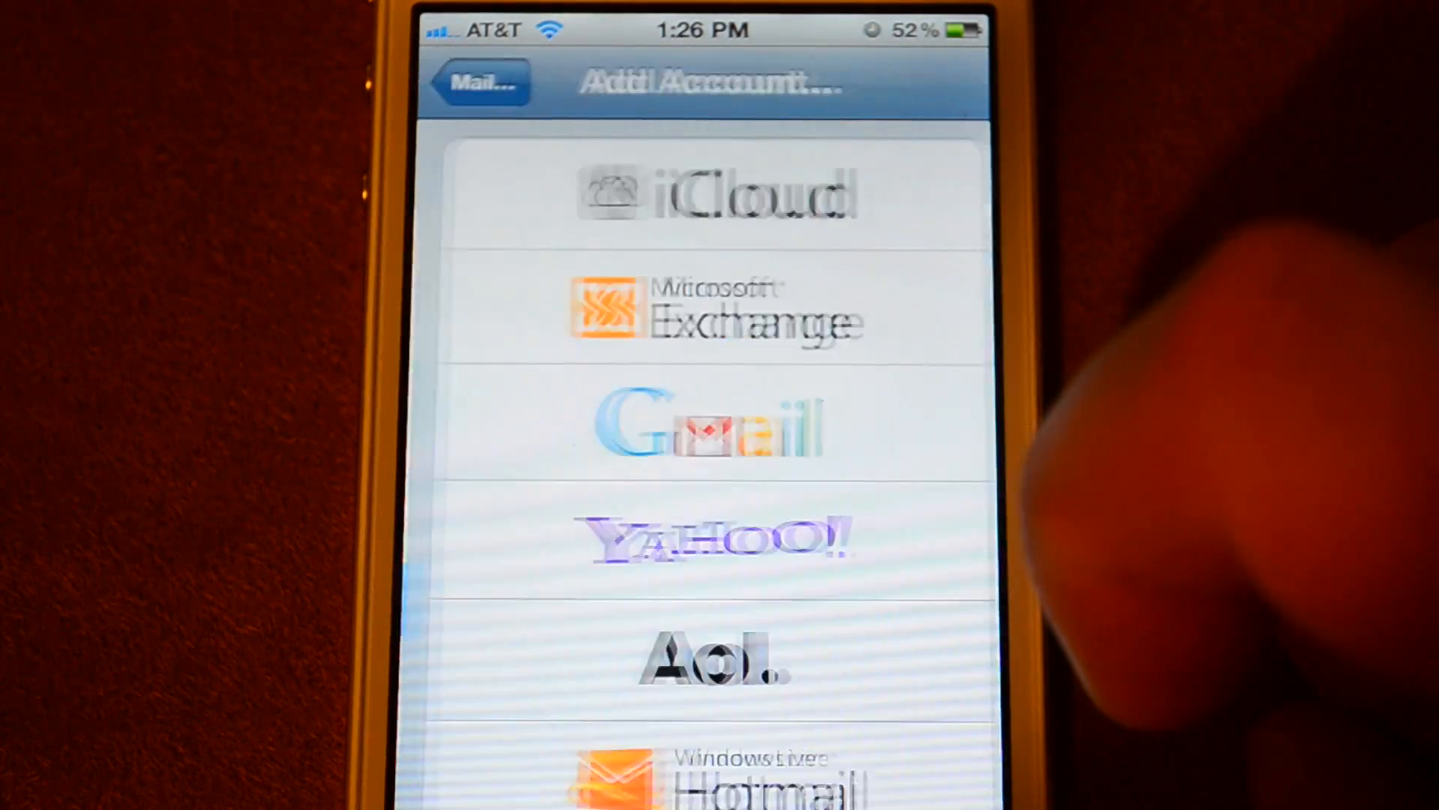
{"action": "left_click", "coordinate": [702, 190]}
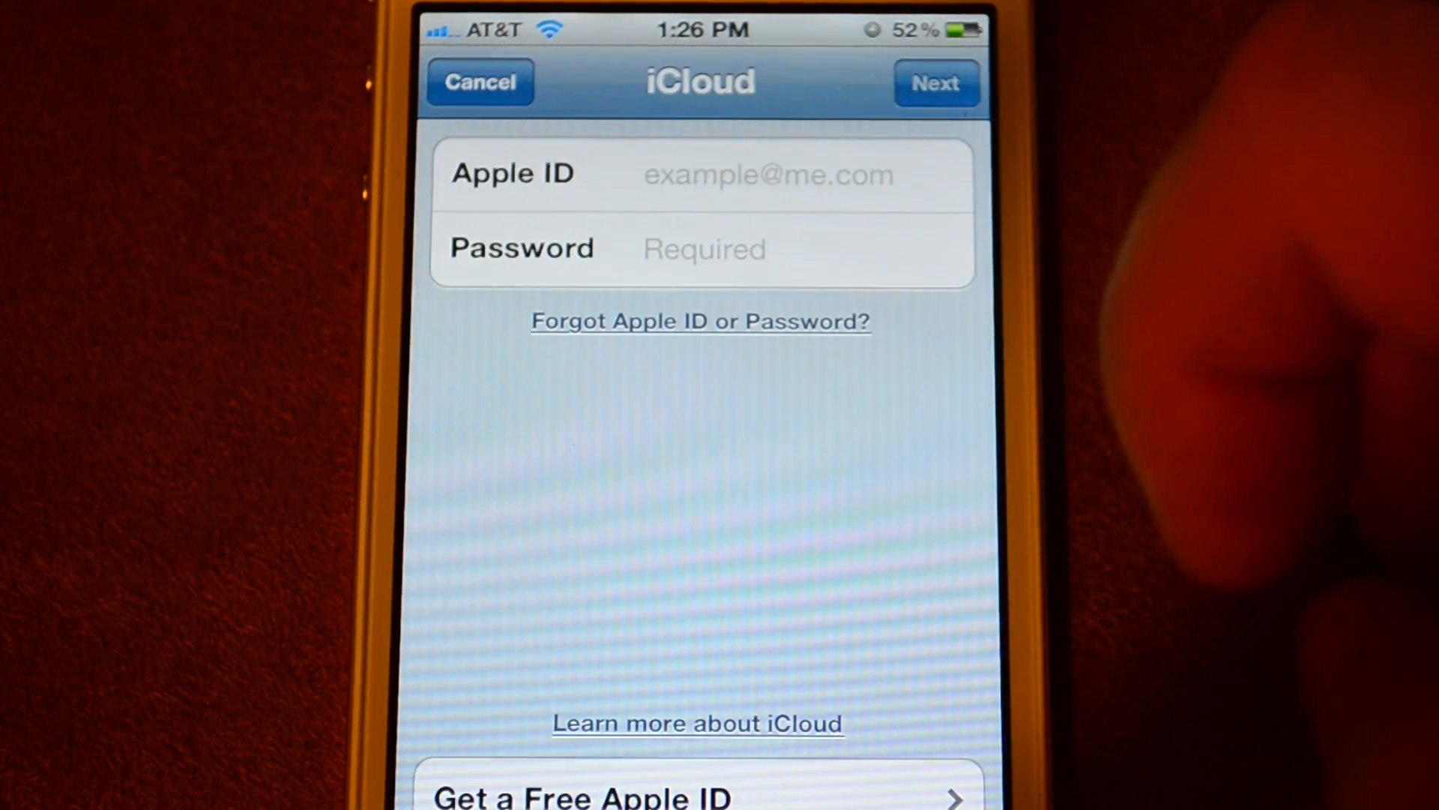